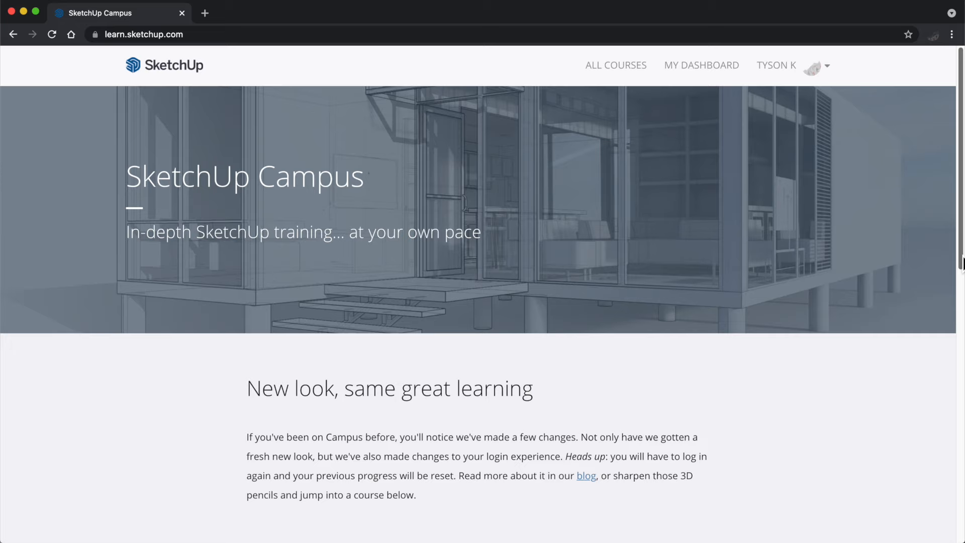
Scroll the home page down to the three free Recommended Courses and the View All Courses link.
scroll("down", 3)
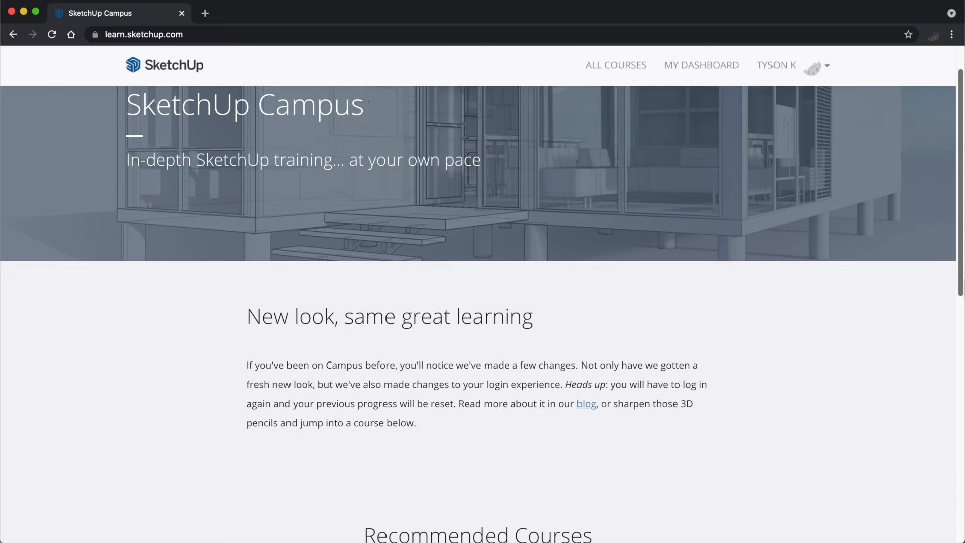
scroll("down", 3)
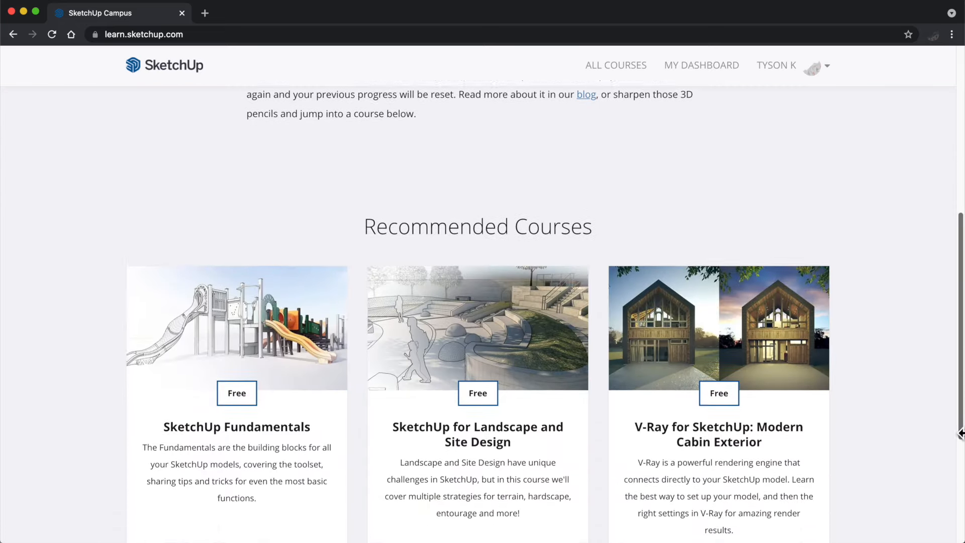
scroll("down", 3)
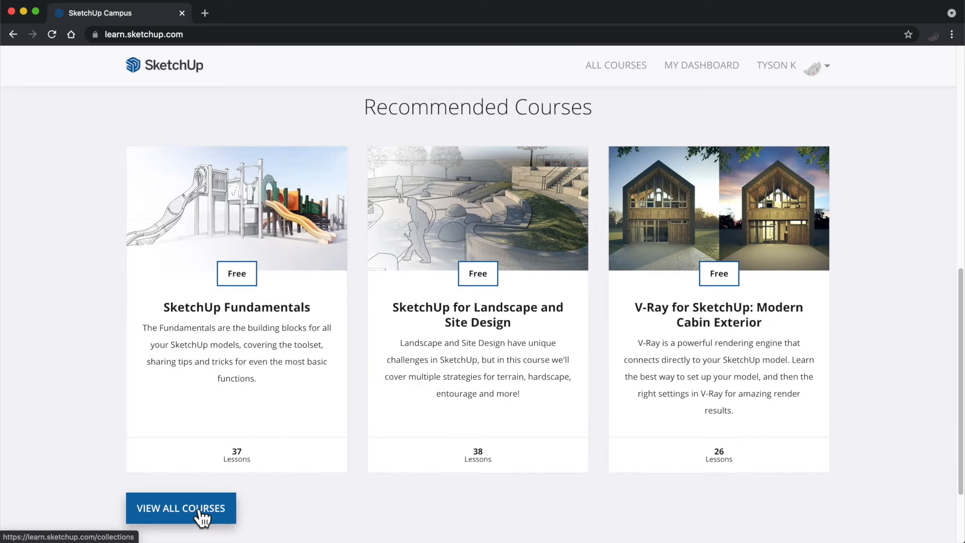
From View All Courses, scroll the catalogue and open the SketchUp Fundamentals course card.
left_click(180, 508)
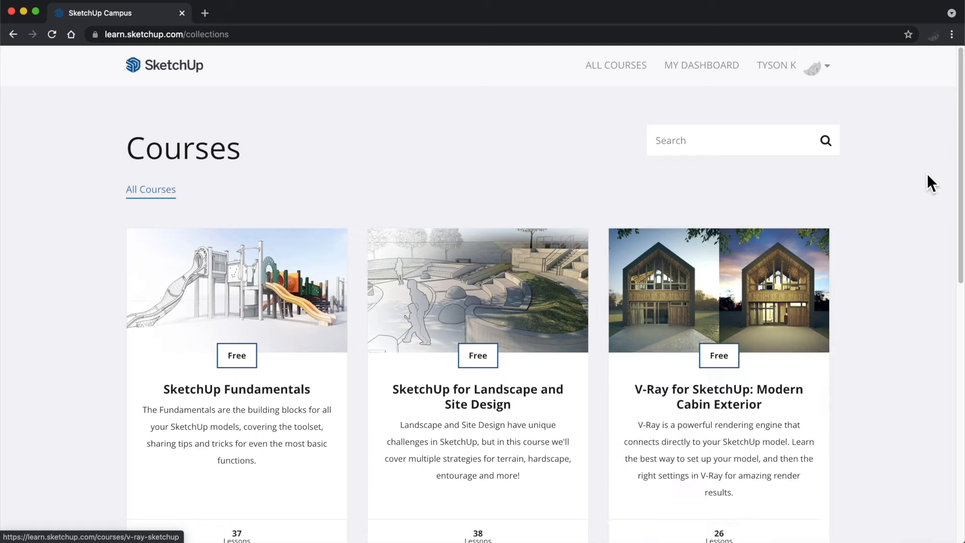
scroll("down", 3)
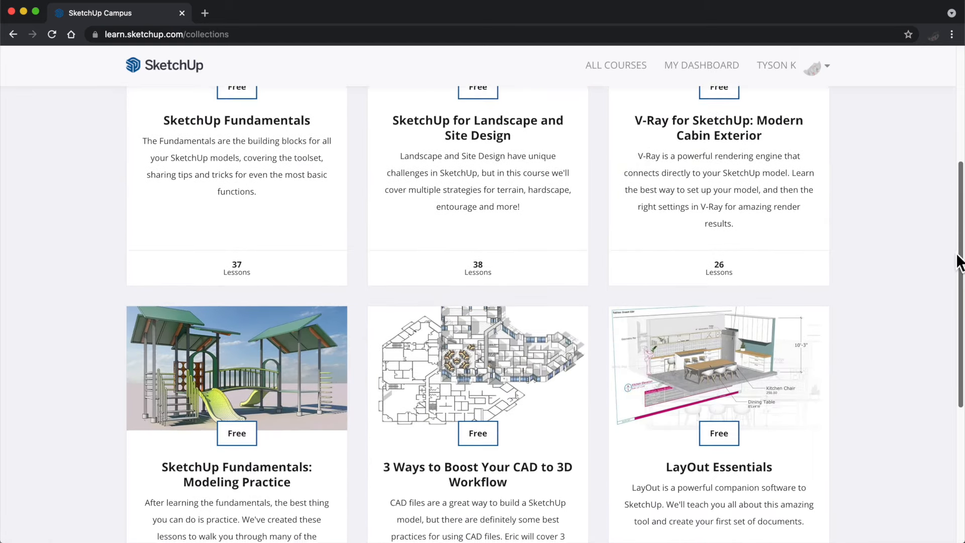
scroll("down", 3)
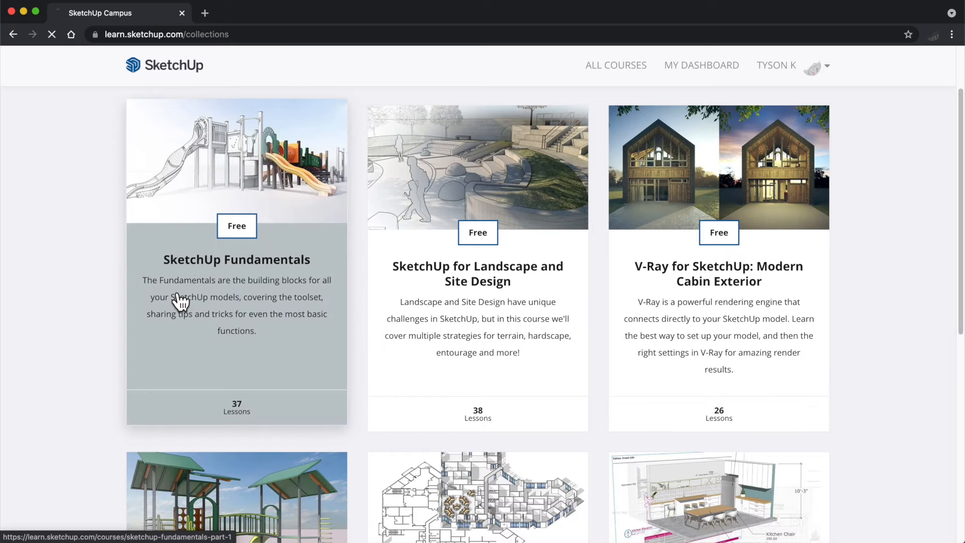
left_click(236, 259)
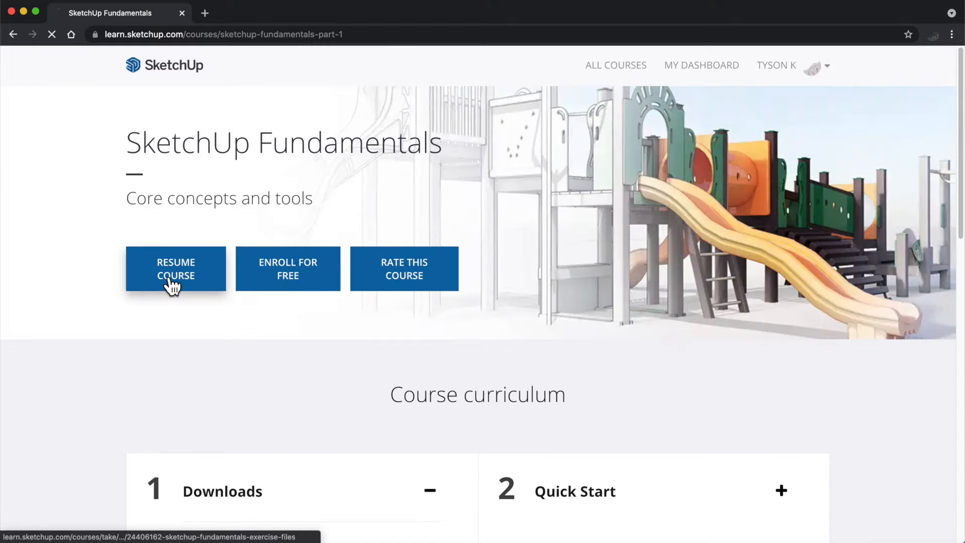
Resume the Fundamentals course in the lesson player, then return to the All Courses catalogue.
left_click(175, 268)
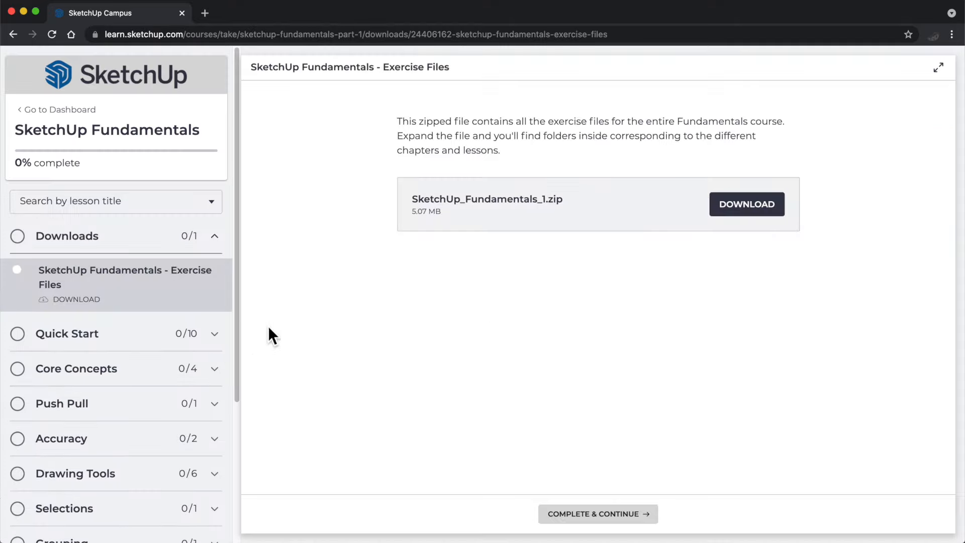
left_click(77, 368)
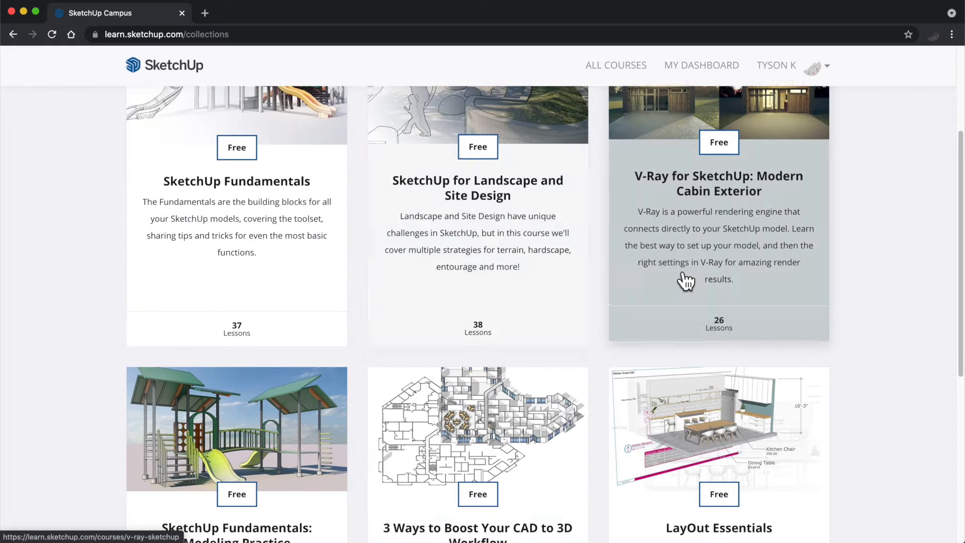
Go to page 2 of the catalogue pagination and scroll through its three free courses.
scroll("down", 3)
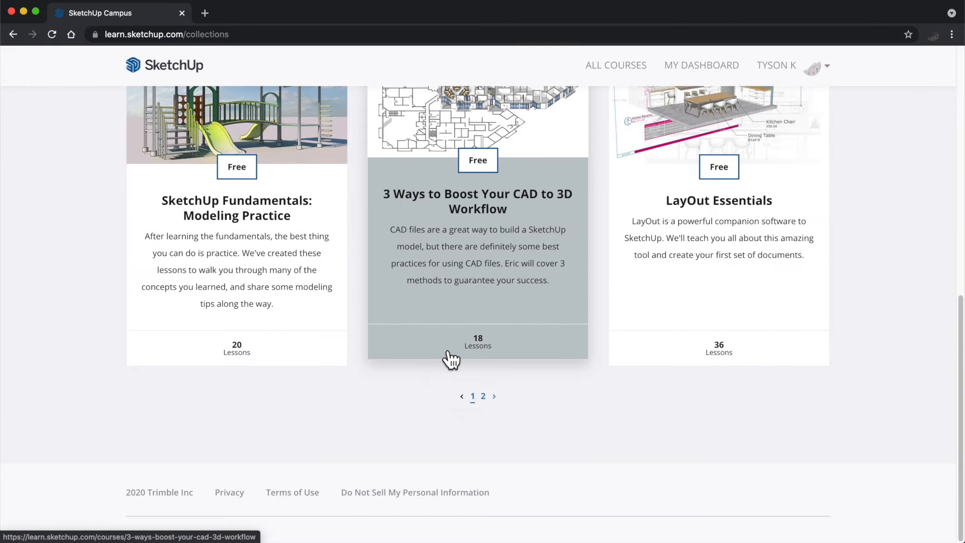
left_click(482, 396)
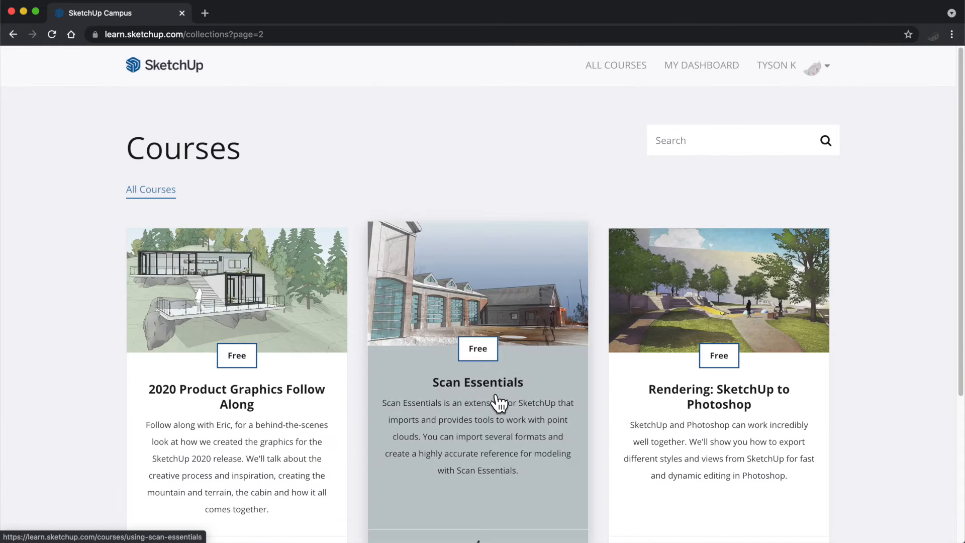
scroll("down", 3)
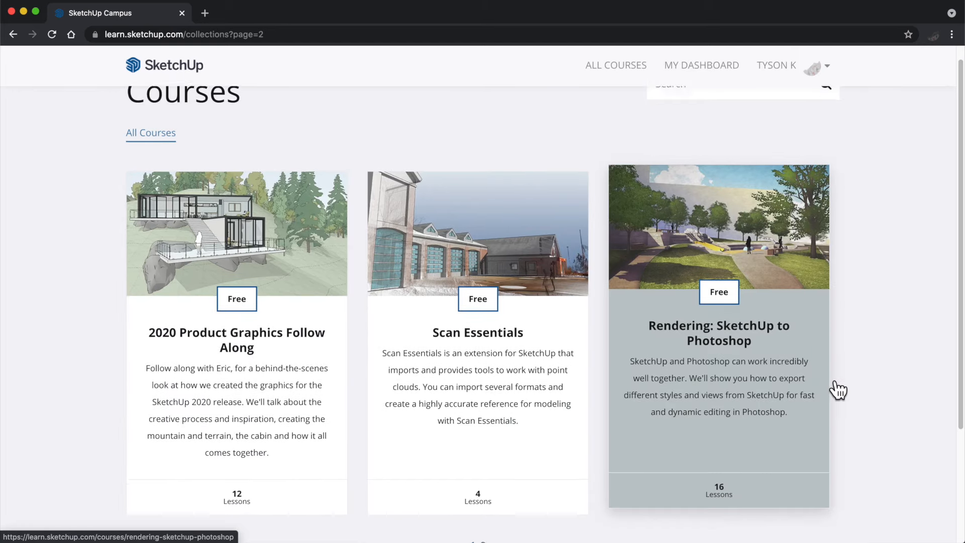
scroll("down", 3)
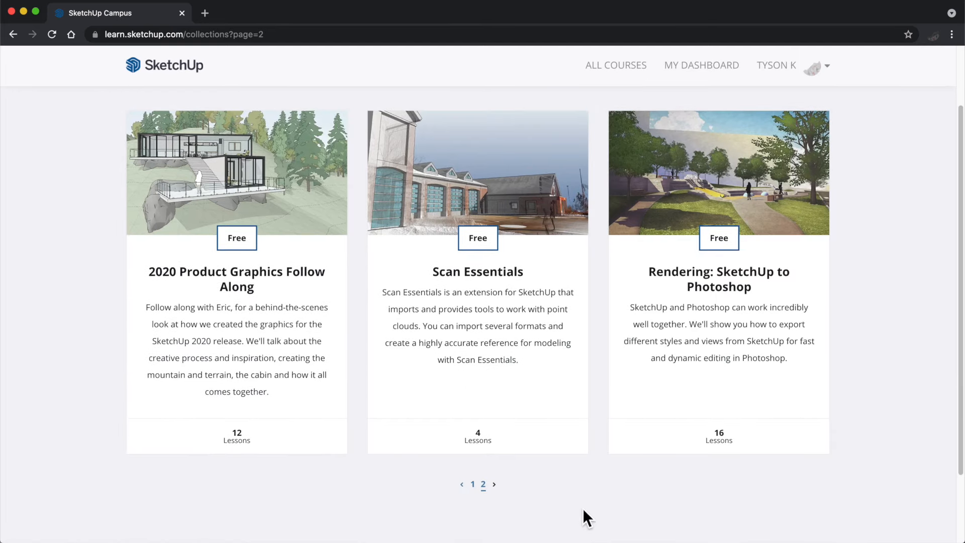
mouse_move(711, 317)
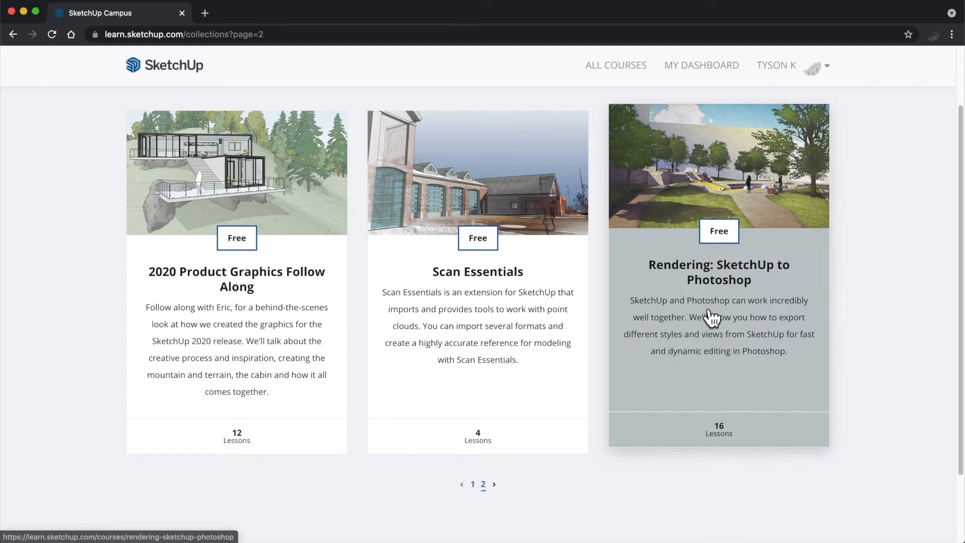
Open Rendering: SketchUp to Photoshop and submit its review form empty, triggering 'Please fill out this field'.
left_click(718, 270)
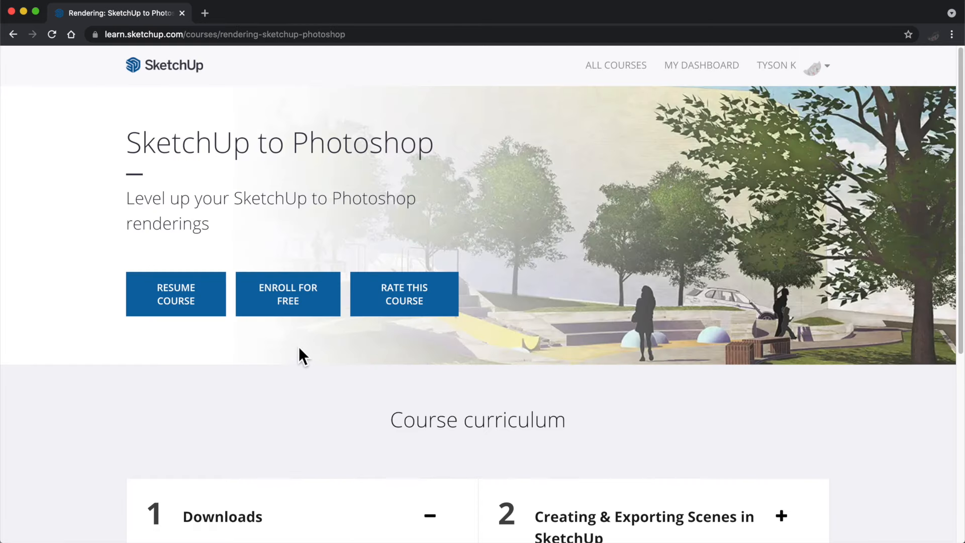
scroll("down", 3)
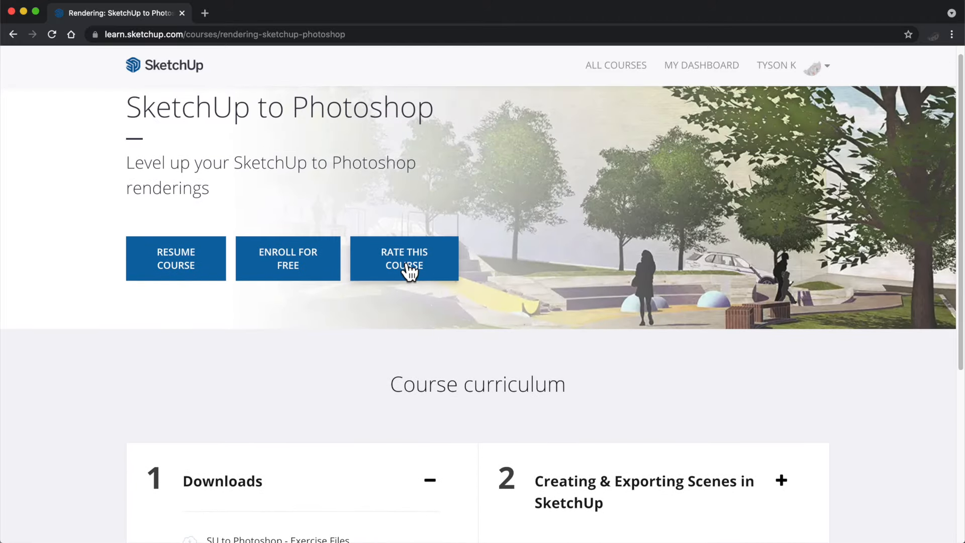
left_click(405, 258)
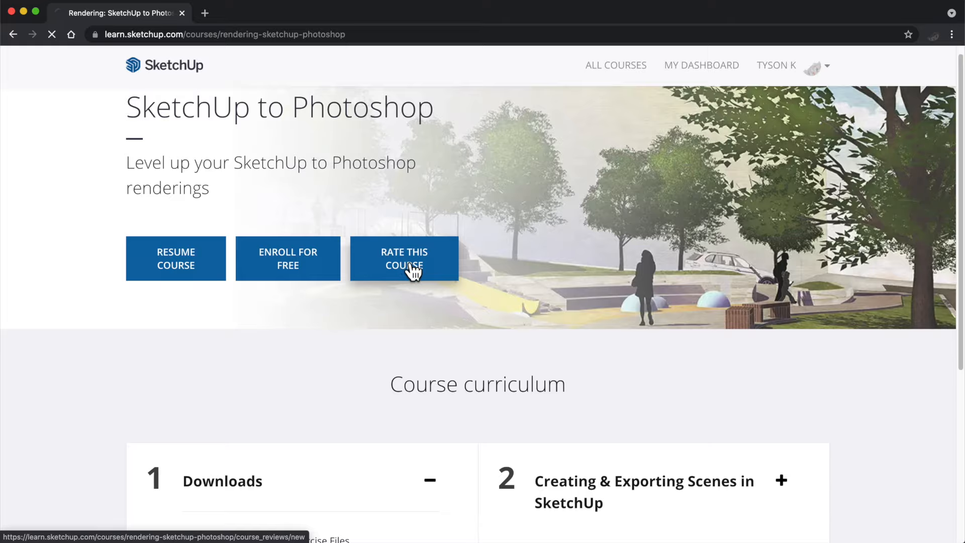
left_click(404, 258)
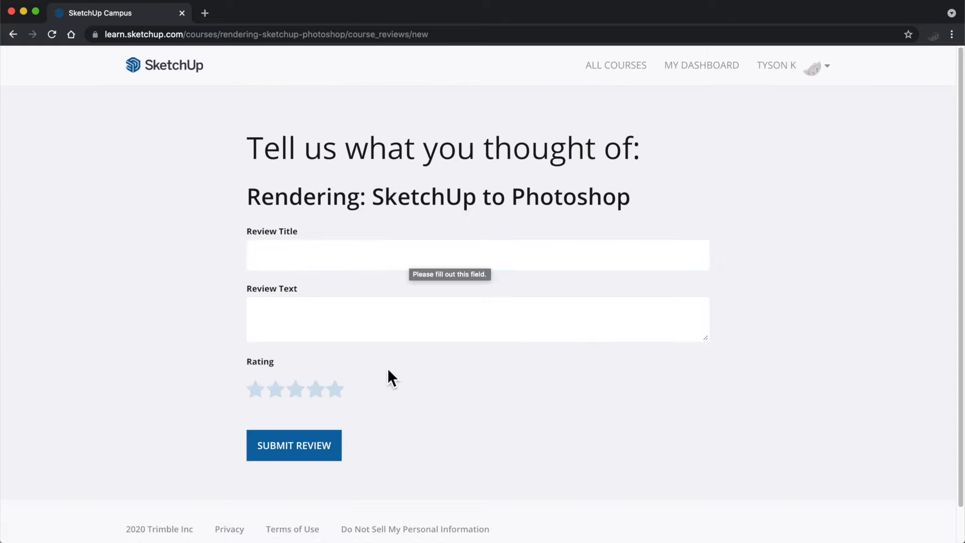
mouse_move(27, 45)
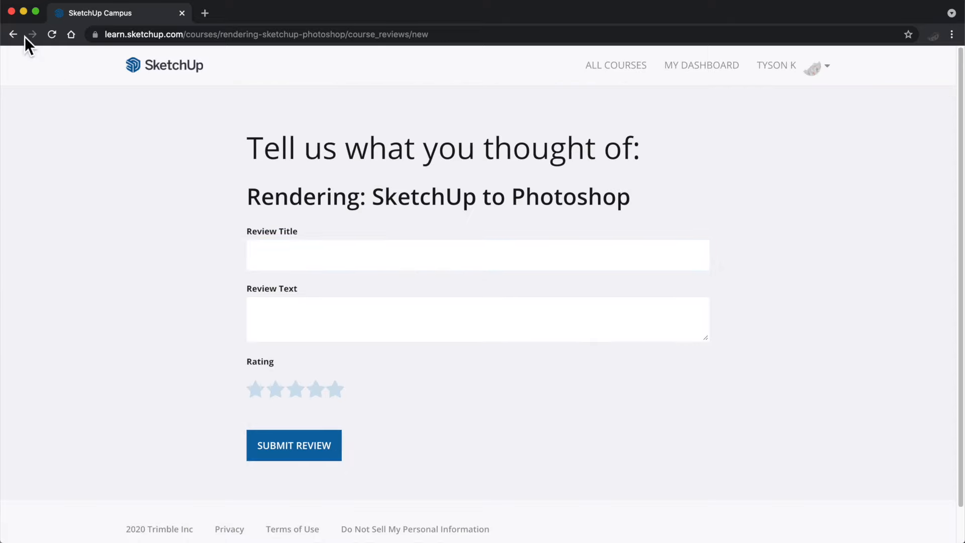
Go back to the course page, skim the curriculum and resume the course on its Exercise Files lesson.
left_click(13, 34)
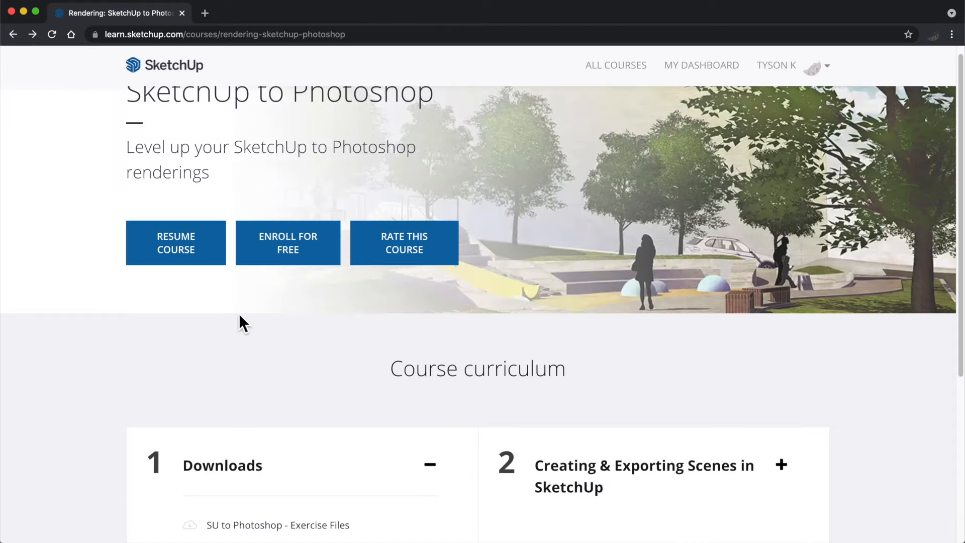
scroll("down", 3)
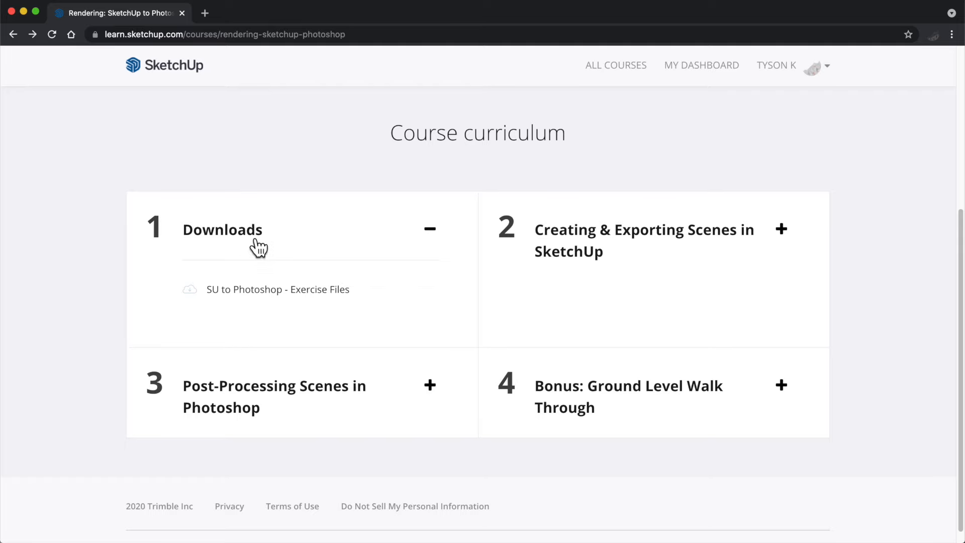
scroll("up", 3)
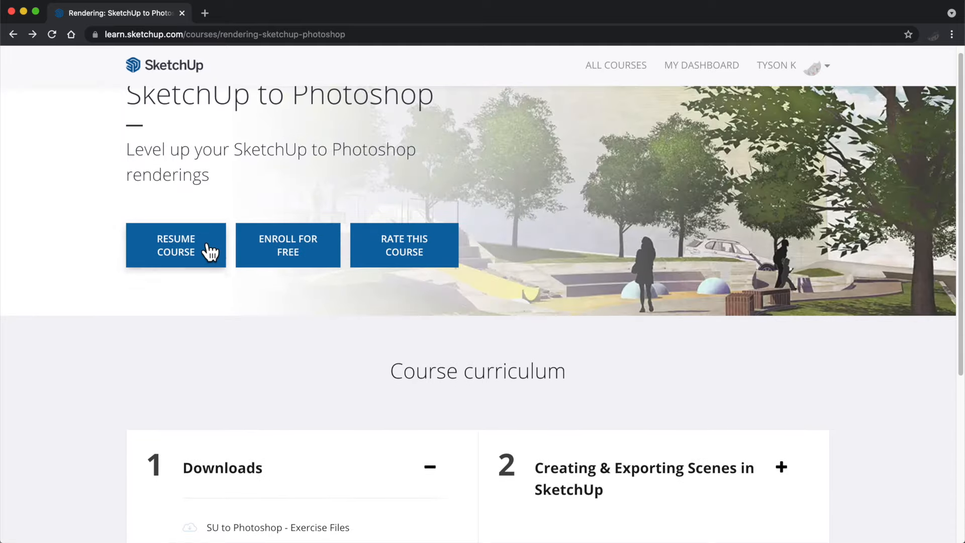
left_click(175, 245)
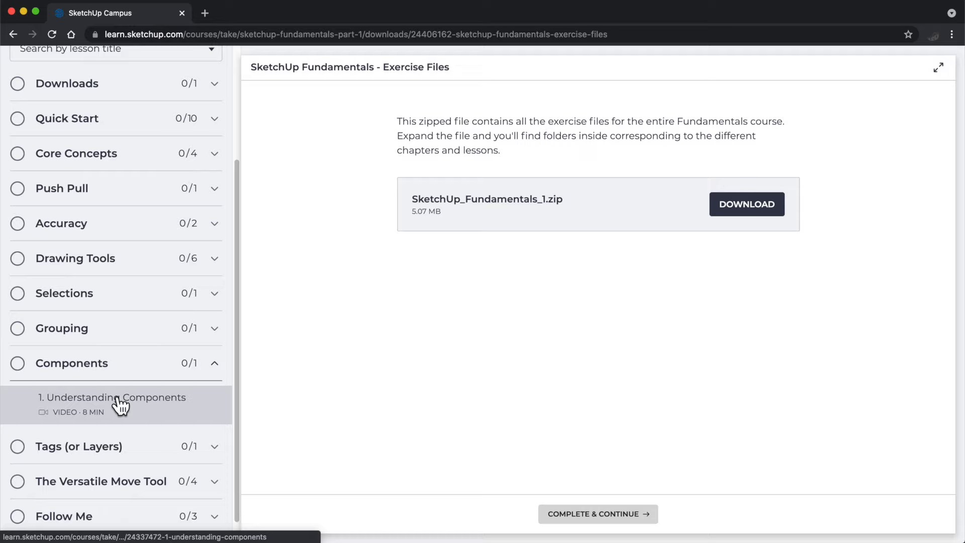
Play the Understanding Components lesson video with Spanish captions turned on.
left_click(114, 397)
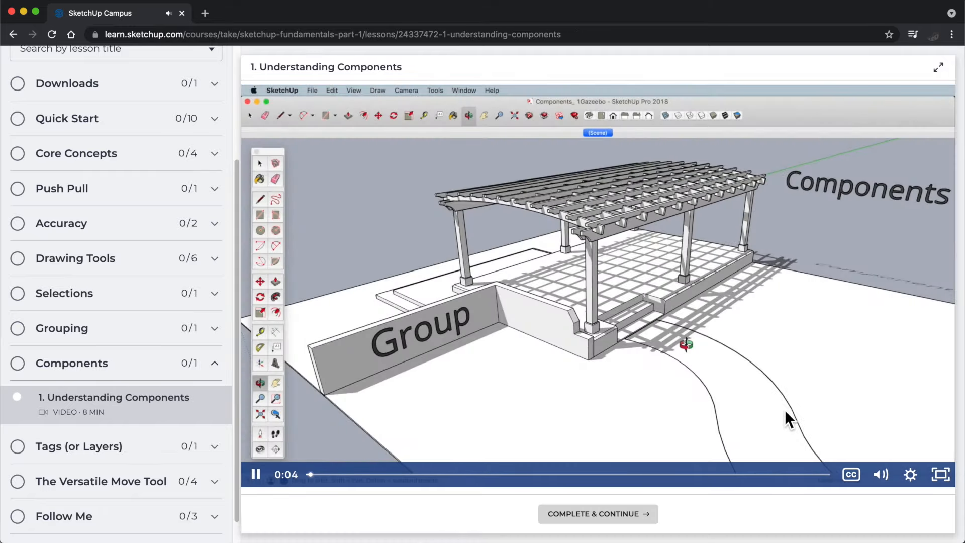
left_click(852, 473)
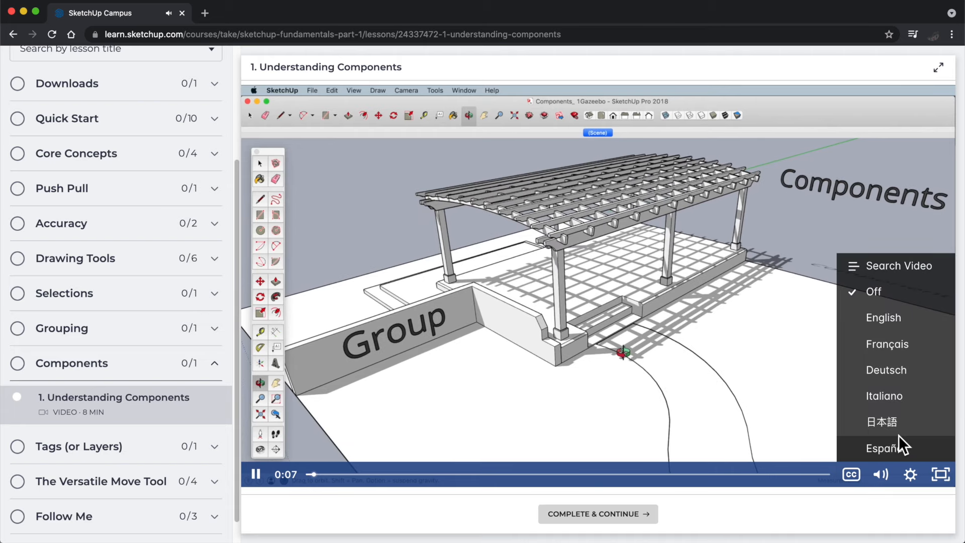
left_click(888, 344)
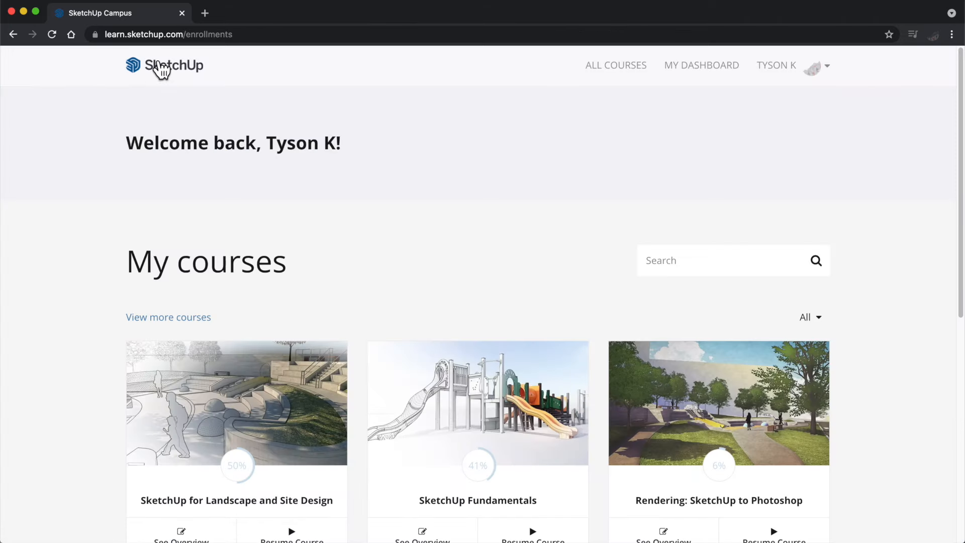
left_click(164, 66)
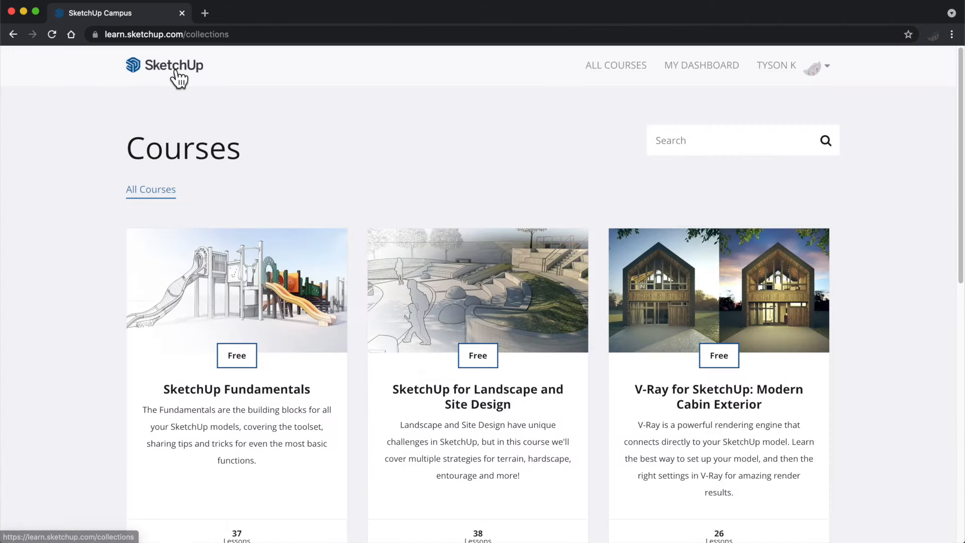
mouse_move(890, 213)
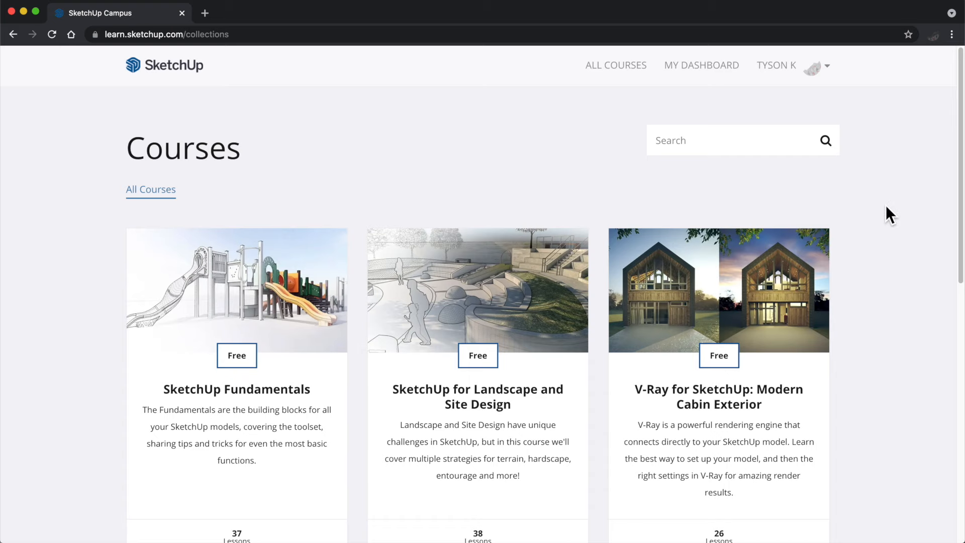
scroll("down", 3)
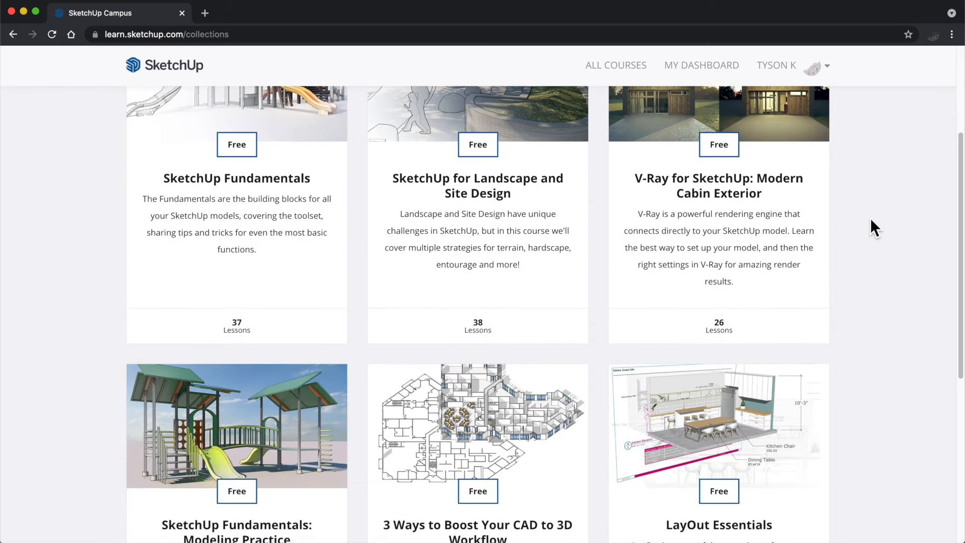
scroll("down", 3)
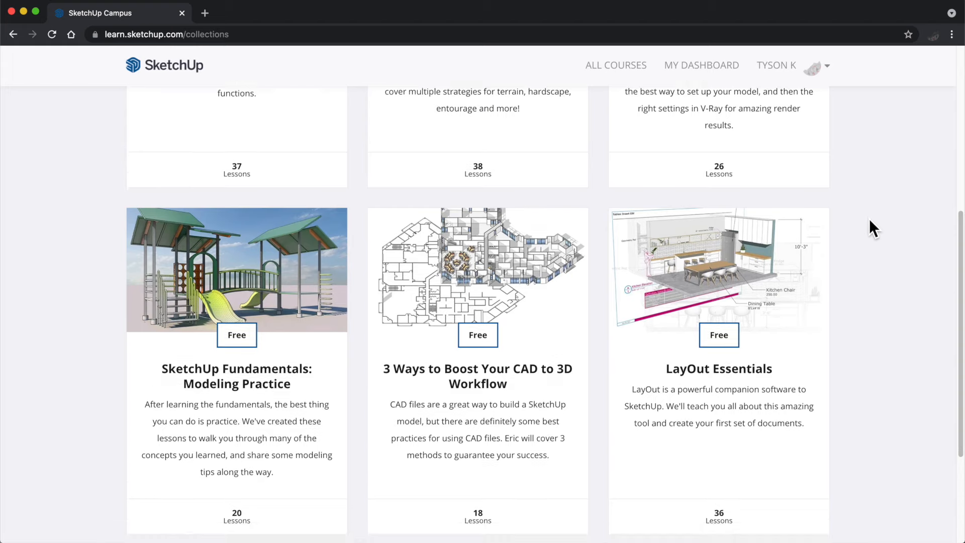
scroll("down", 3)
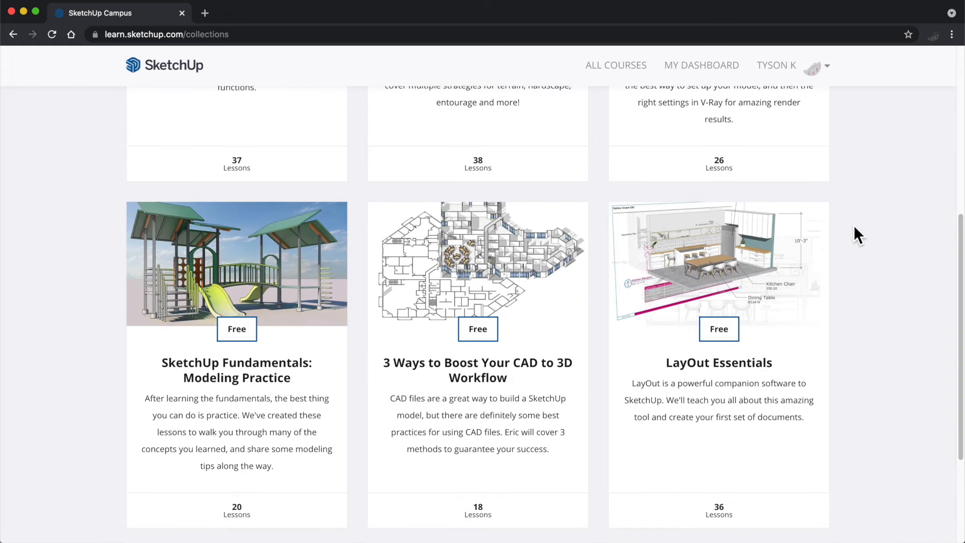
mouse_move(865, 232)
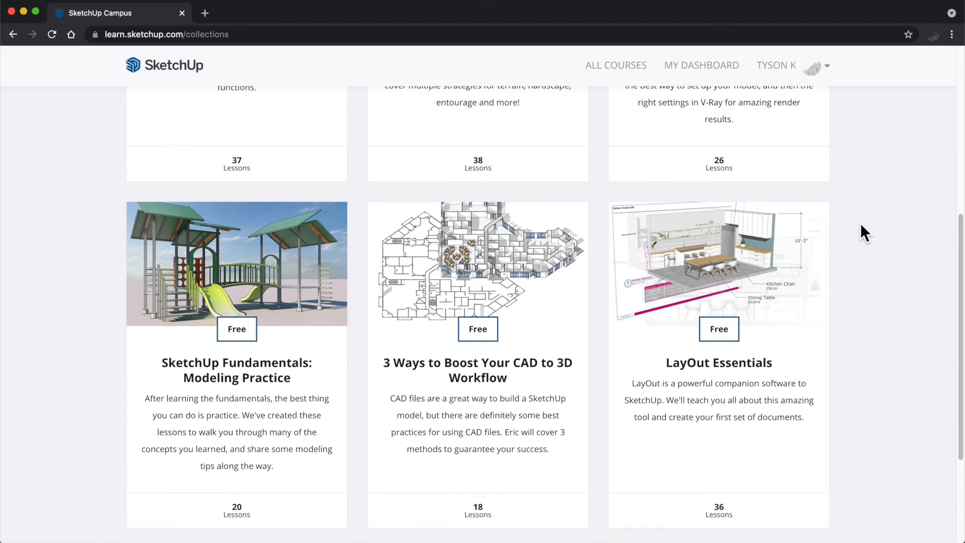
left_click(827, 66)
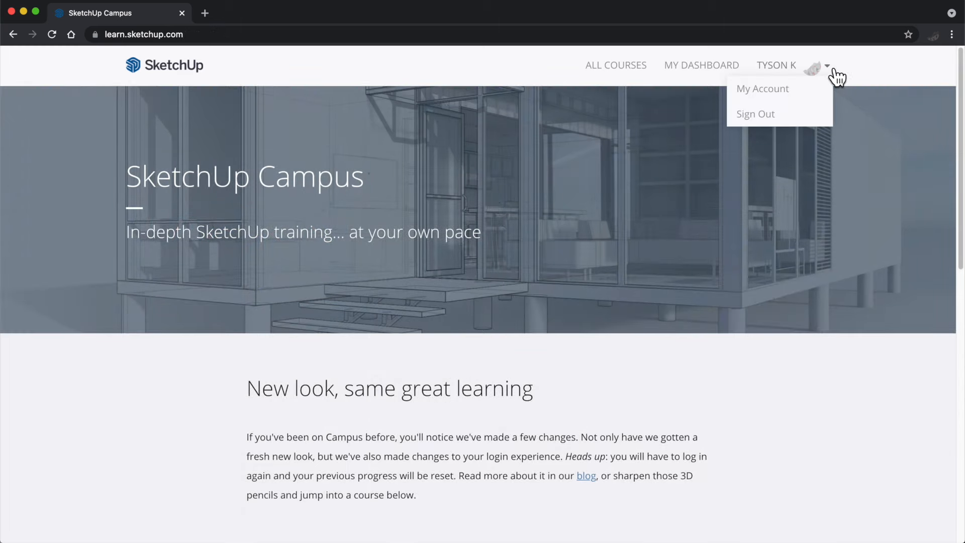
mouse_move(846, 74)
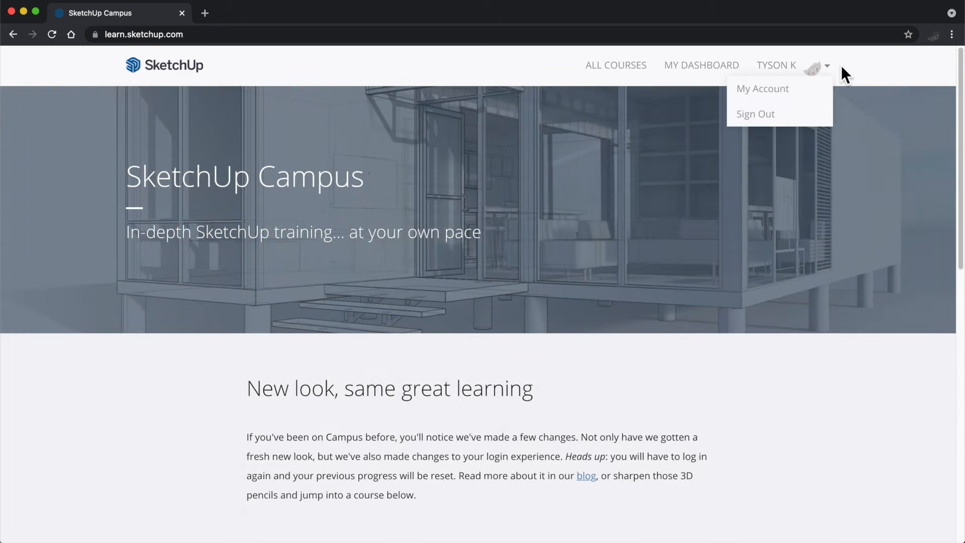
left_click(701, 64)
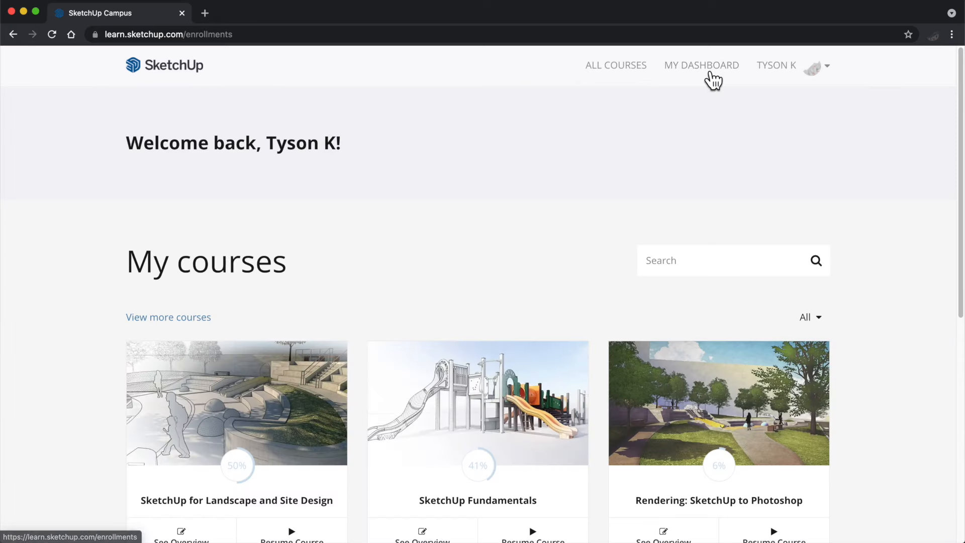